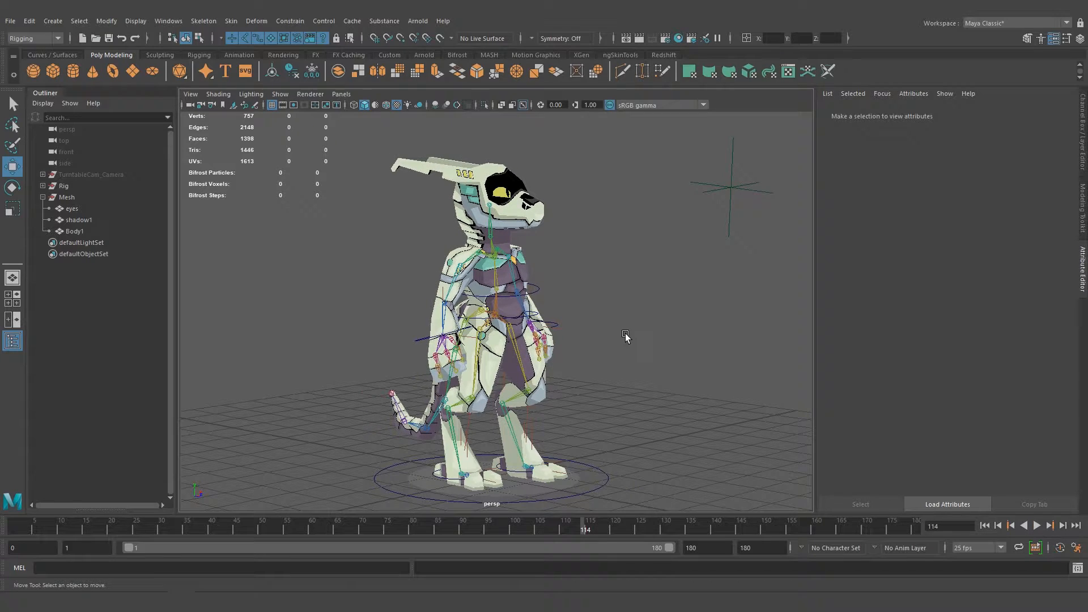
- Assign a new Surface Shader to the outline mesh and set its Out Color to black
drag(624, 336, 633, 340)
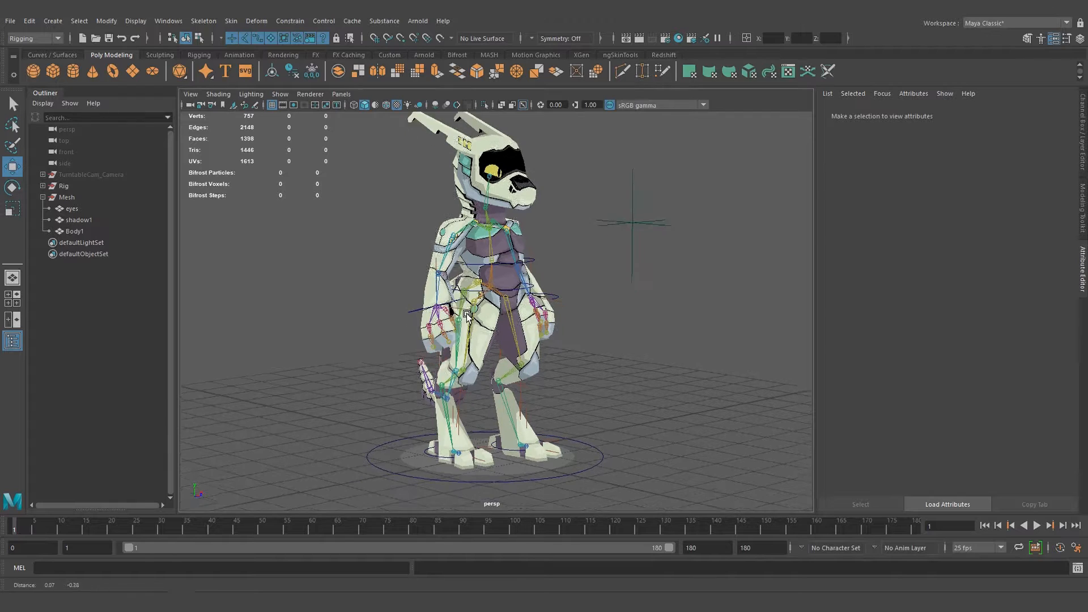
click(74, 231)
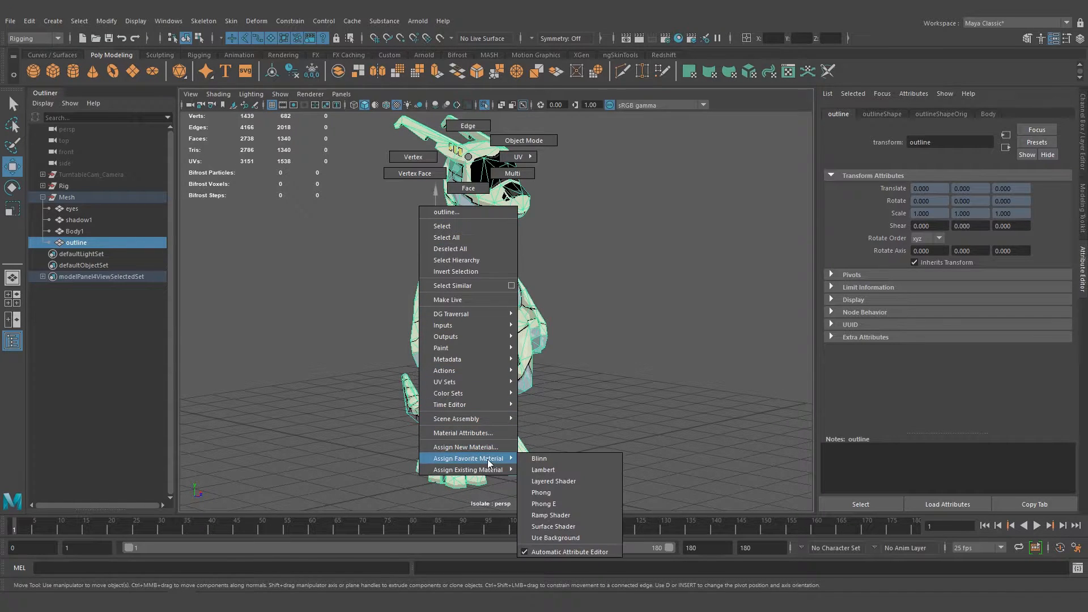
mouse_move(560, 526)
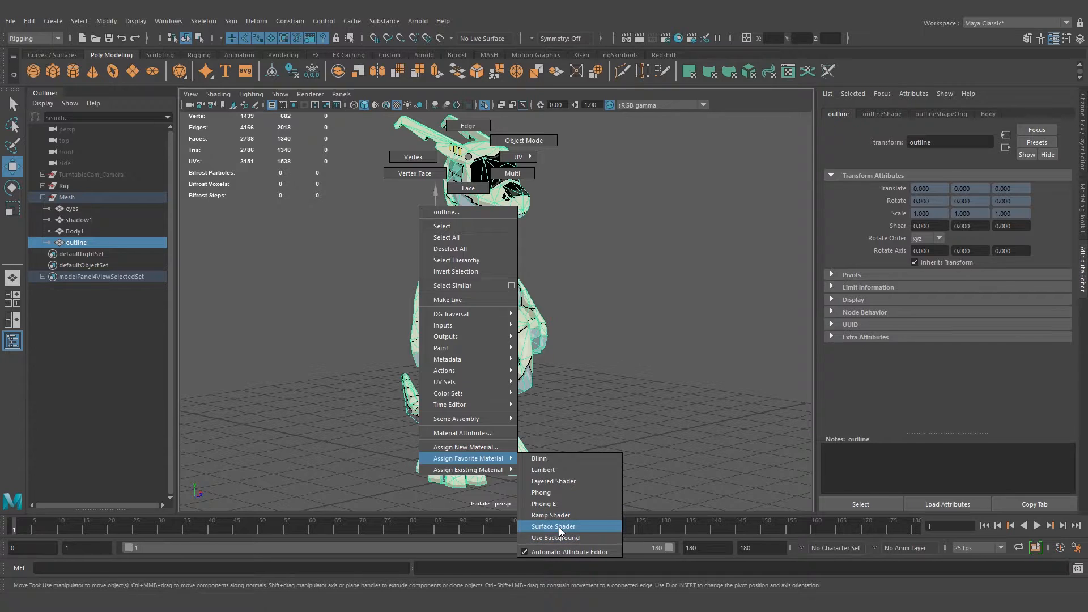
click(554, 526)
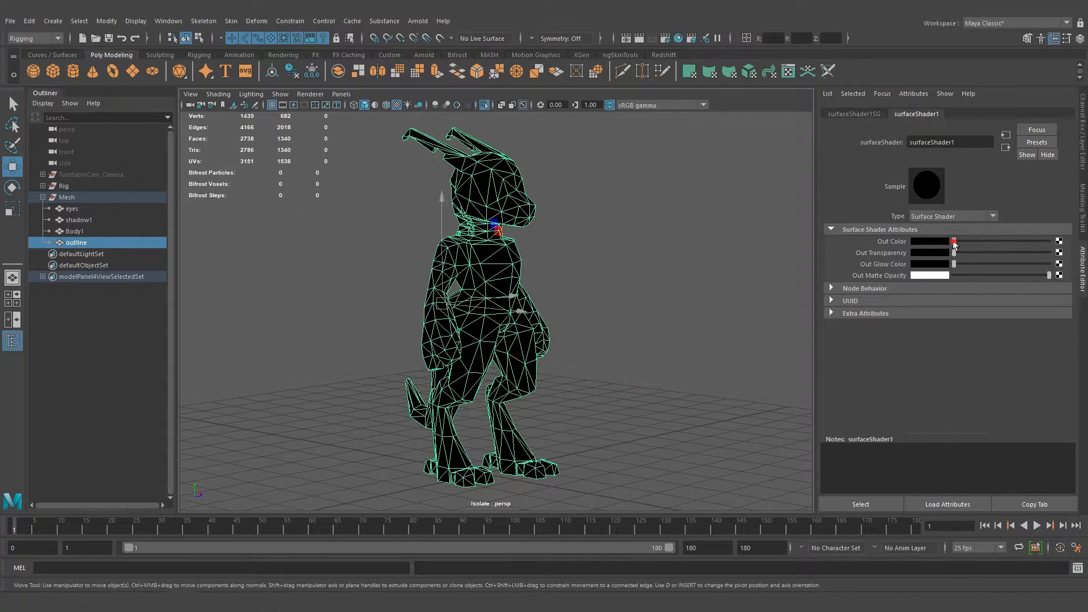
double_click(949, 141)
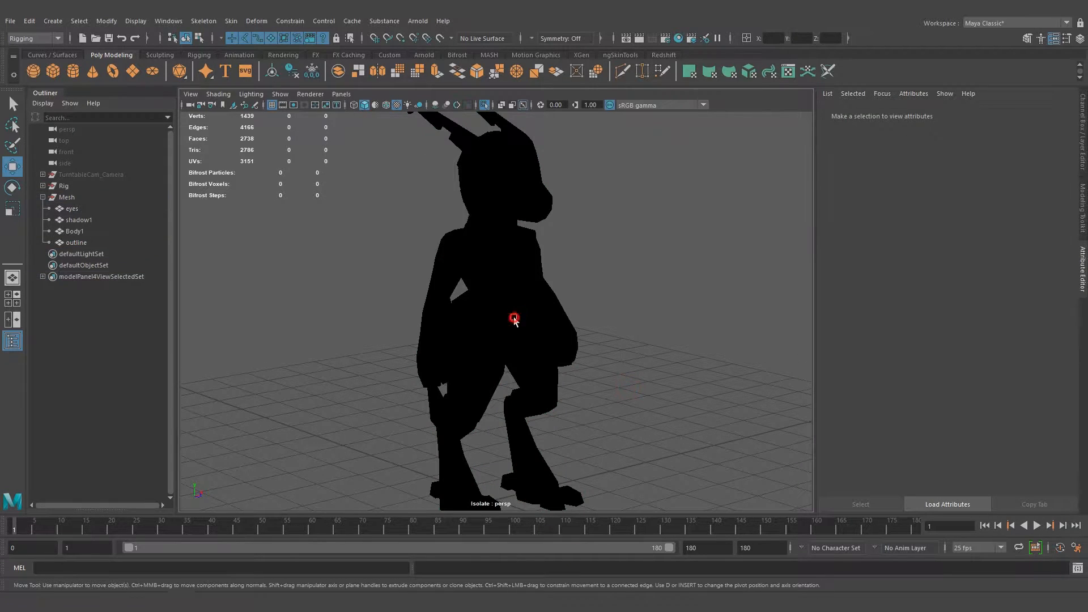
- Turn off Double Sided in the outlineShape's Render Stats
right_click(513, 318)
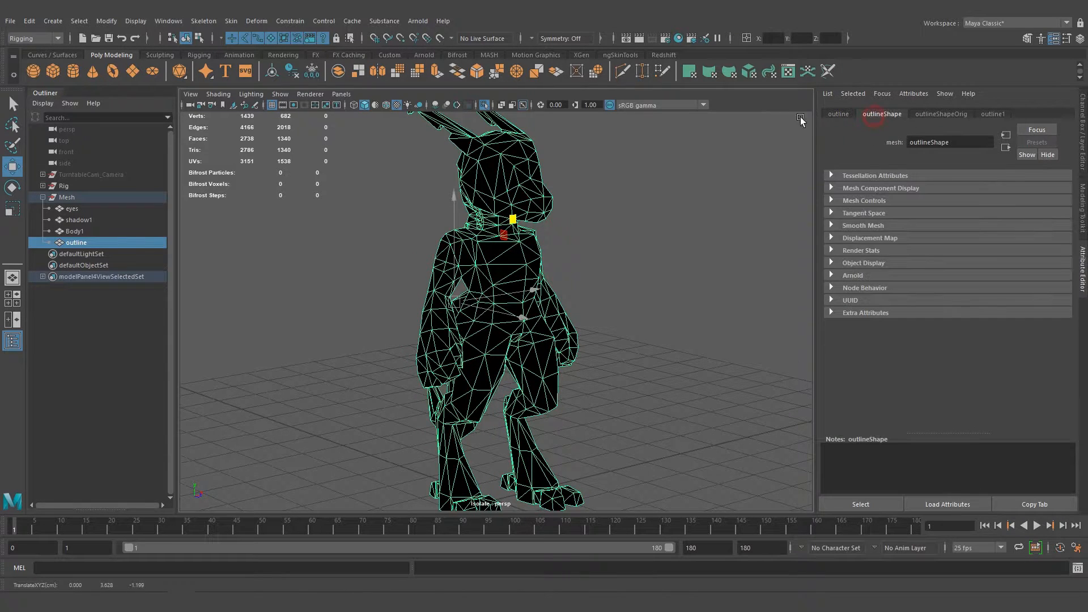
click(860, 250)
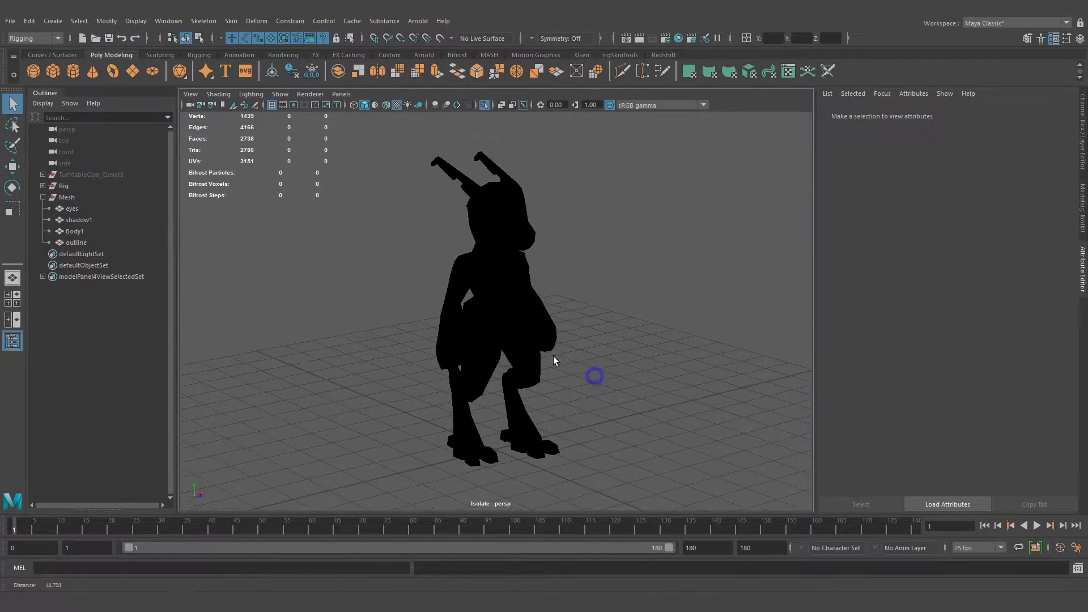
click(76, 243)
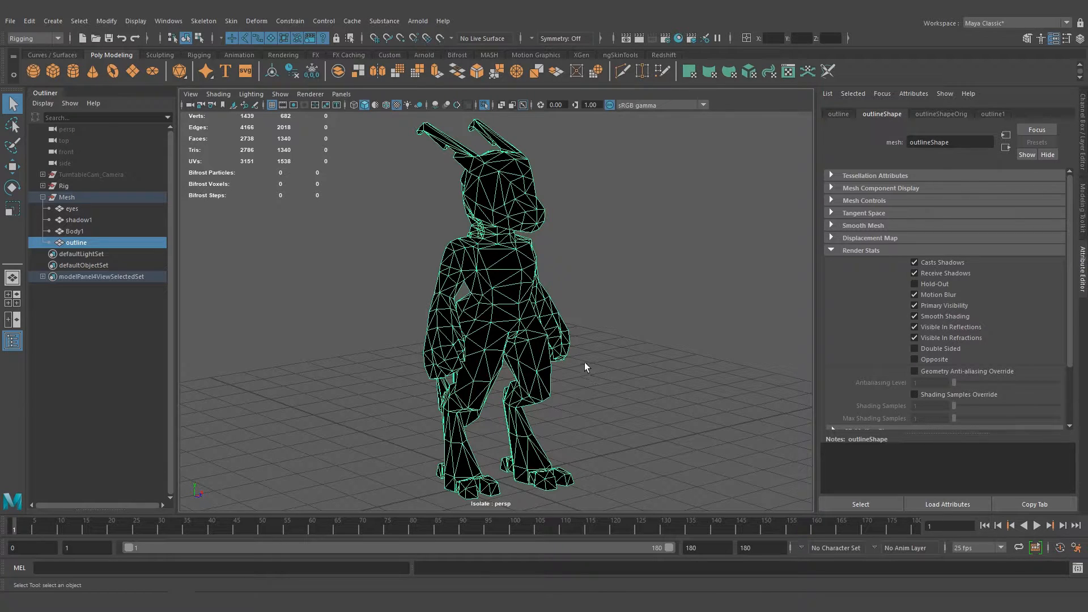
- Switch the menu set from Rigging to Modeling and turn Isolate Select off to show the whole character
click(54, 38)
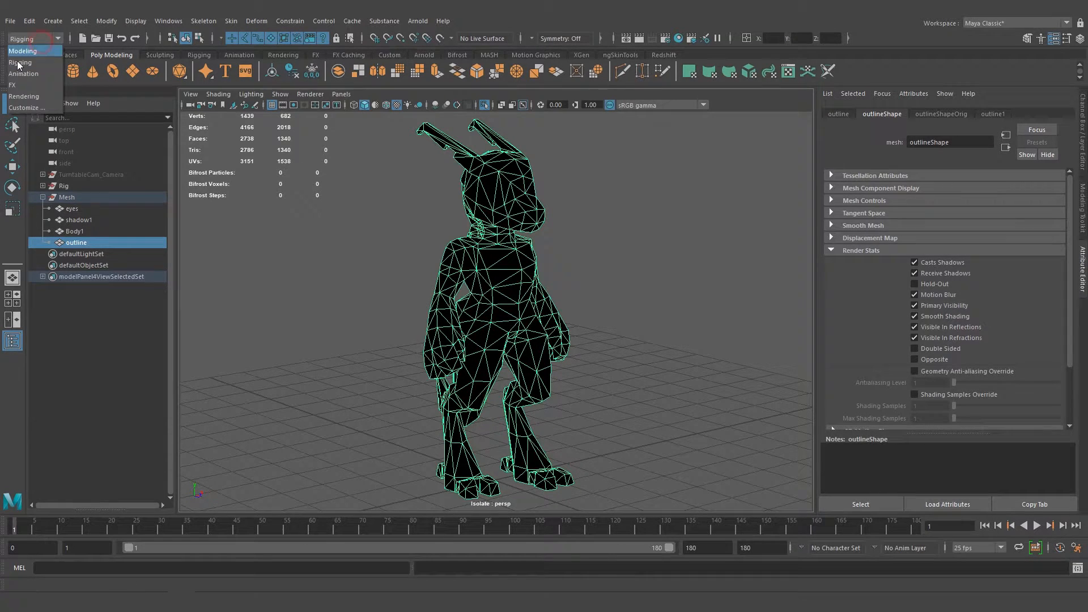
click(25, 57)
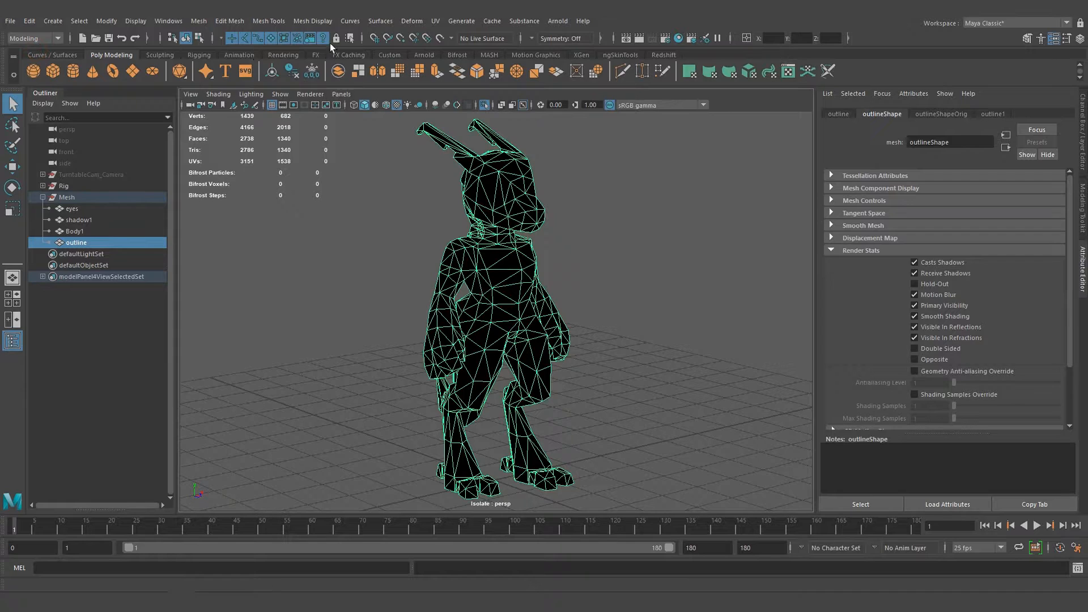
click(335, 71)
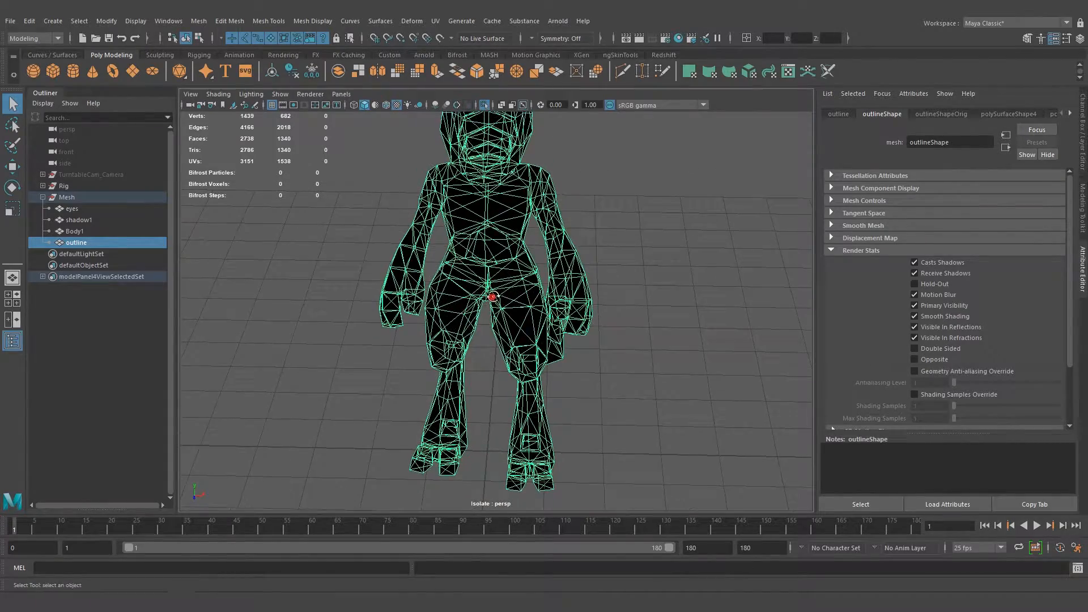
drag(492, 299, 479, 288)
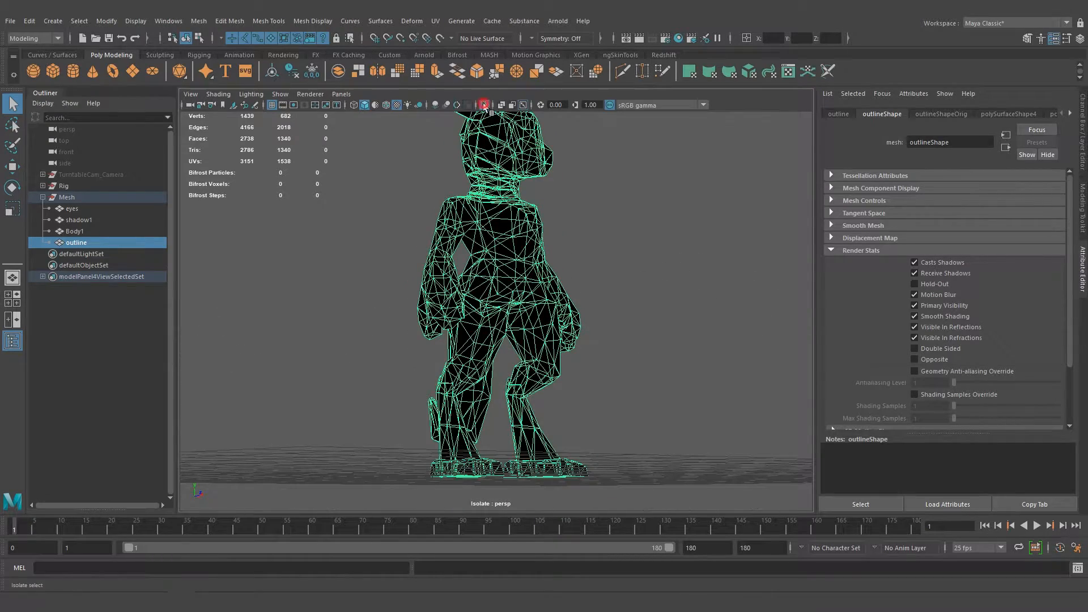
click(484, 104)
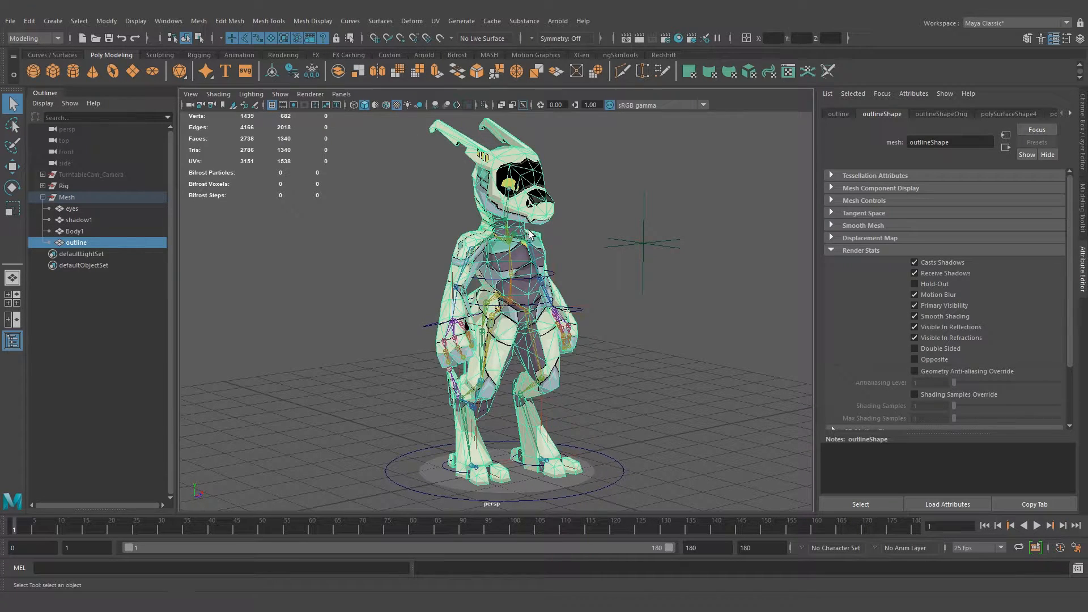
- Isolate the outline mesh and inspect its surface up close
click(483, 104)
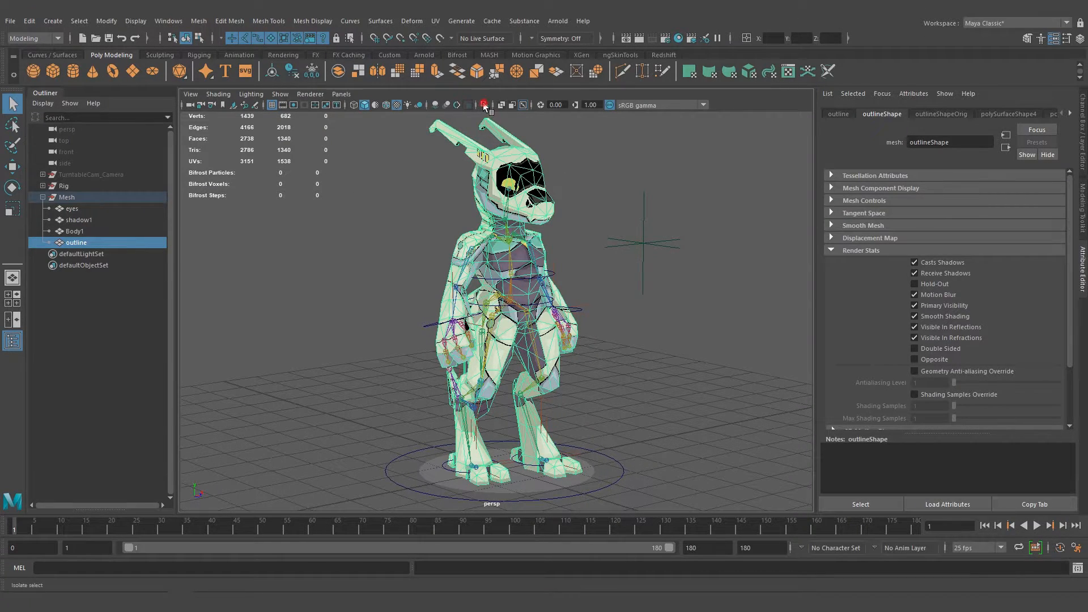
click(483, 105)
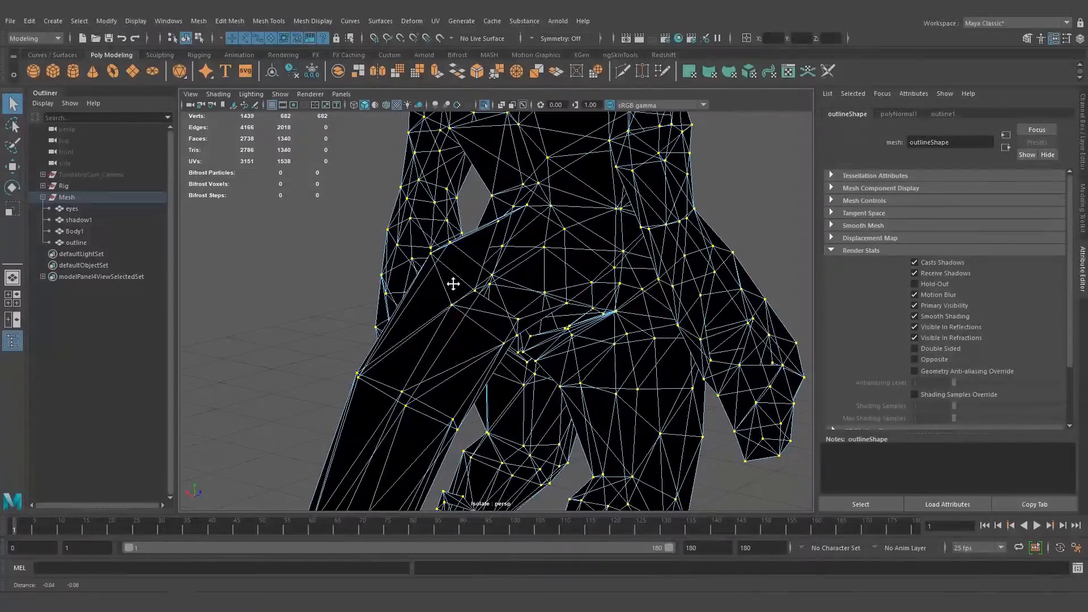
drag(452, 283, 496, 287)
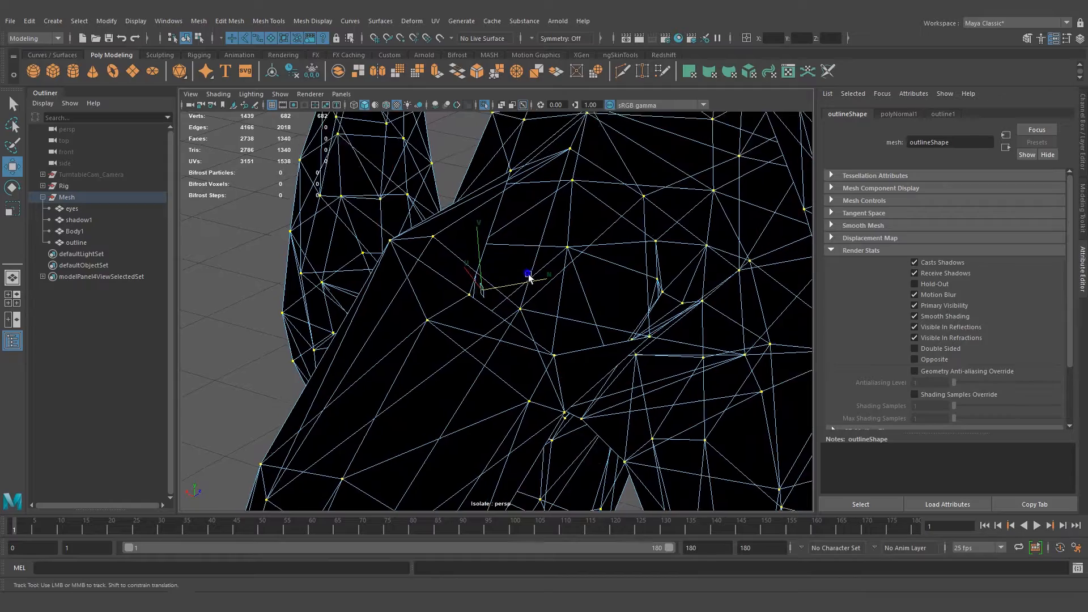
drag(528, 277, 523, 274)
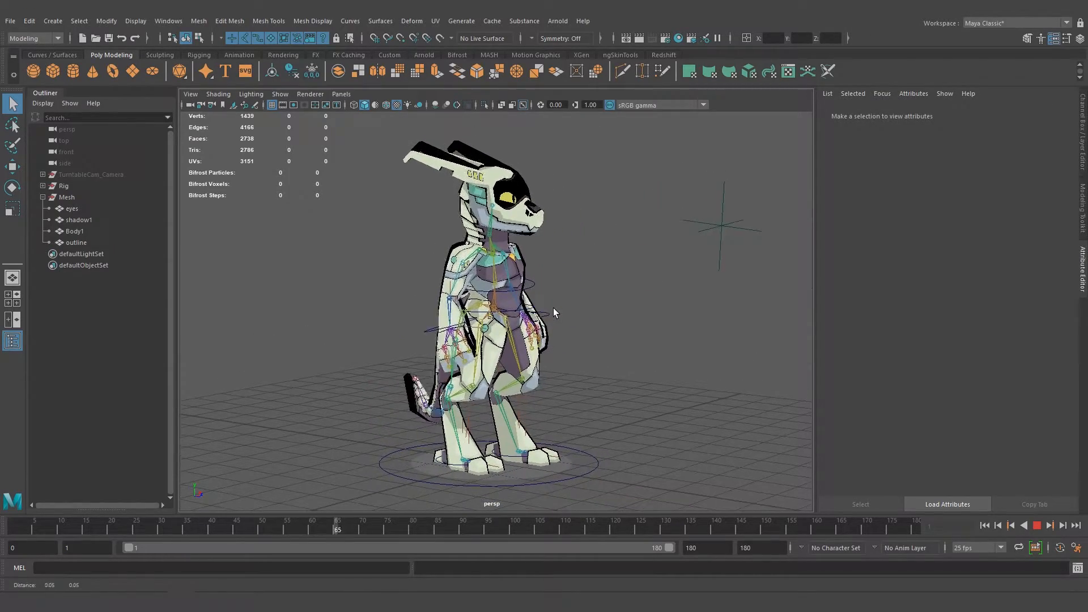
- Stop playback and switch to the Rigging menu set for binding the outline
click(591, 519)
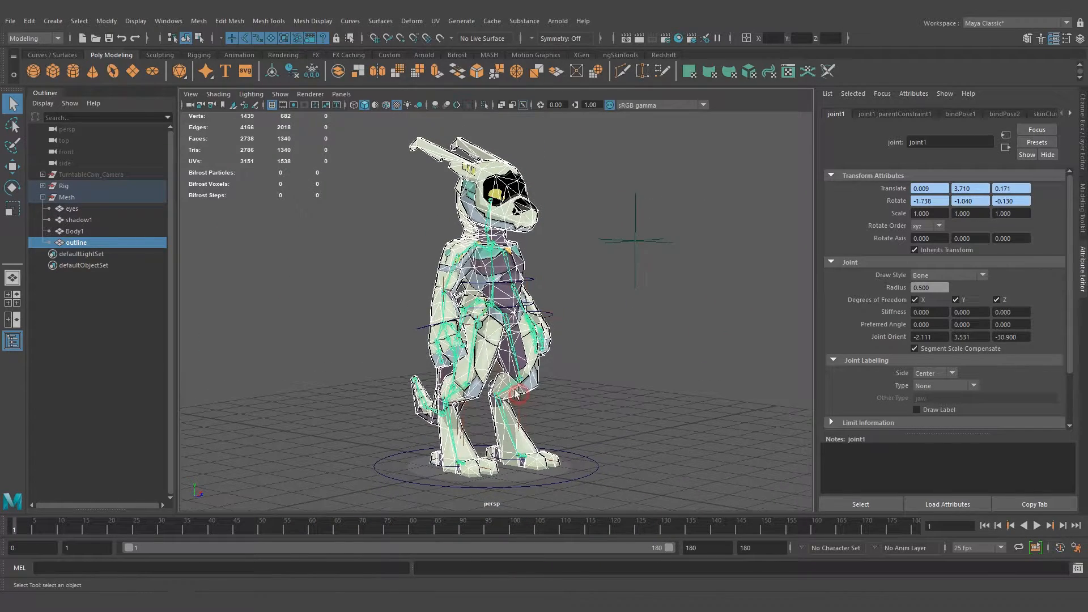
click(57, 38)
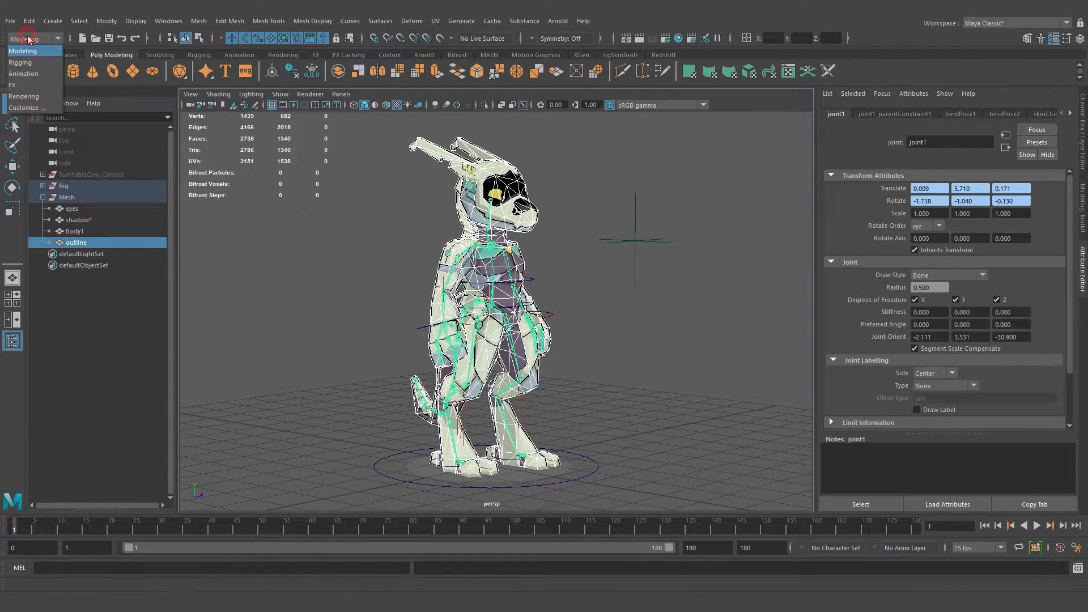
click(231, 21)
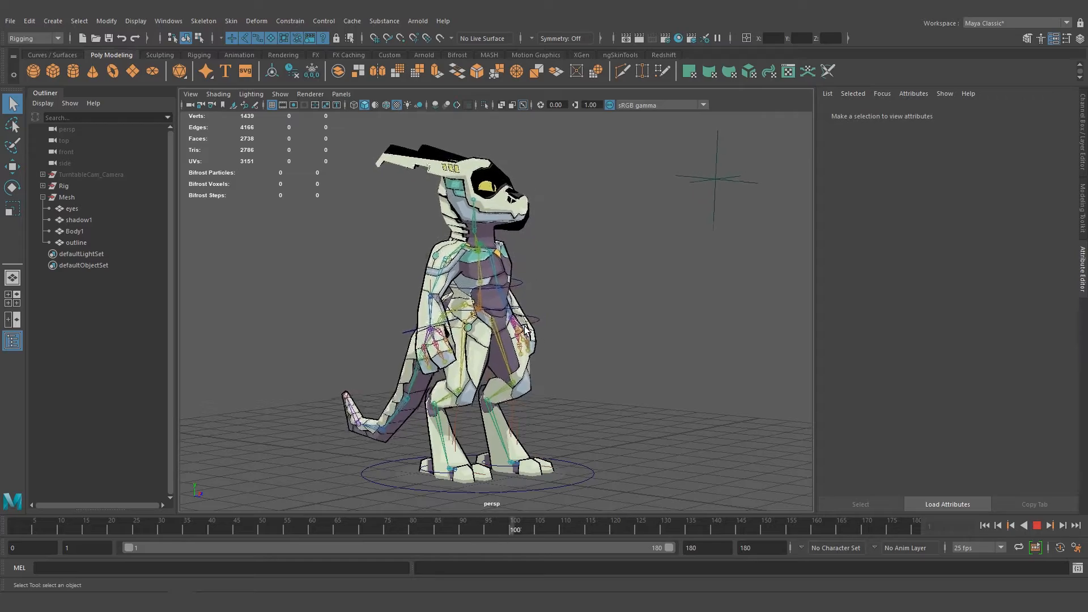
- Scrub through the animation in the Time Slider, then stop playback near the first frame
click(762, 524)
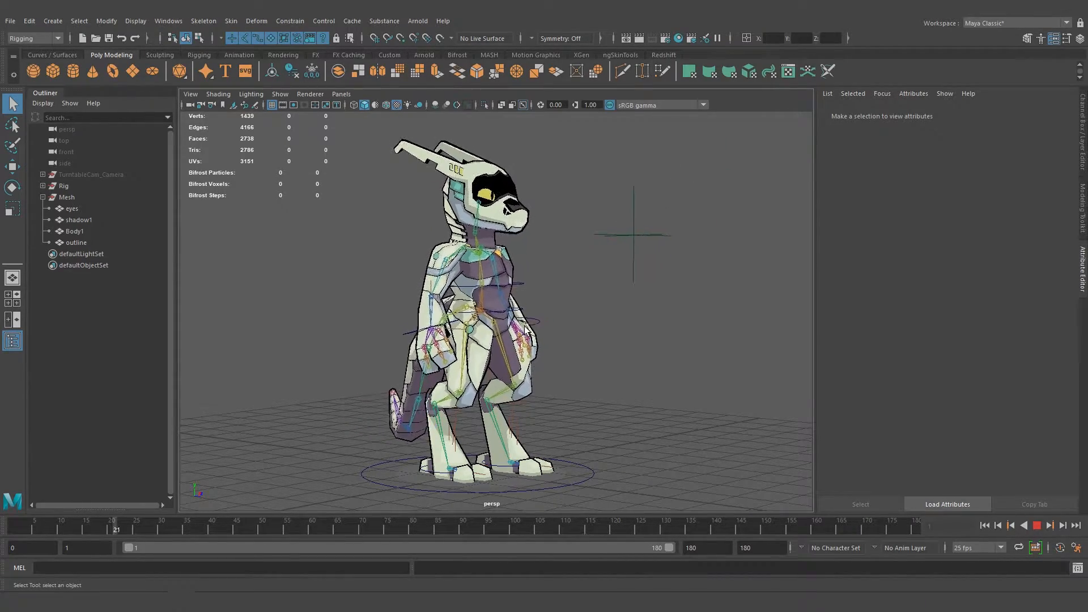
drag(111, 519, 361, 519)
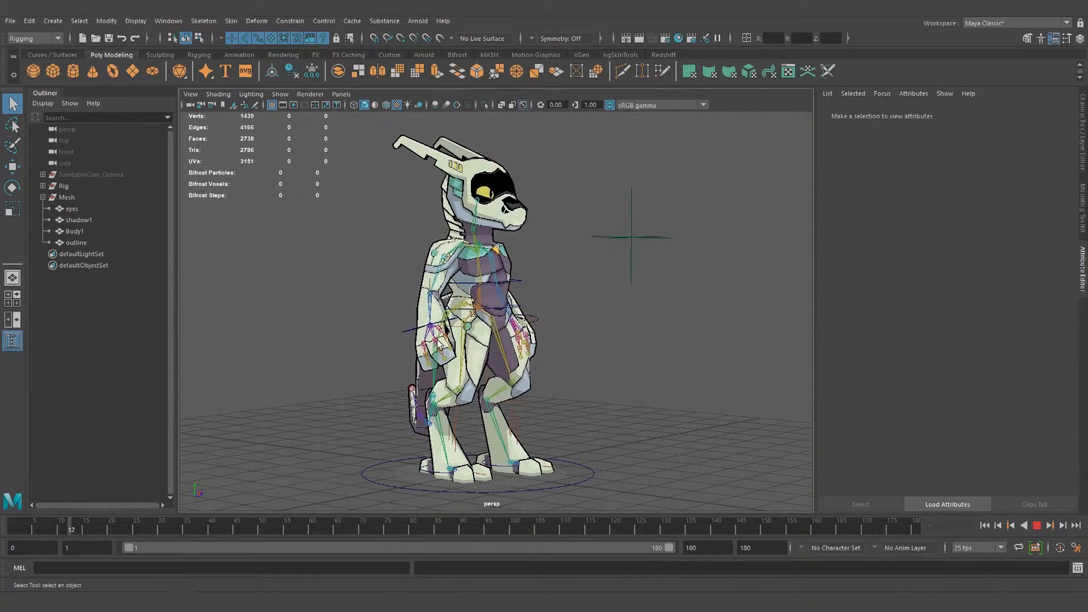
click(161, 529)
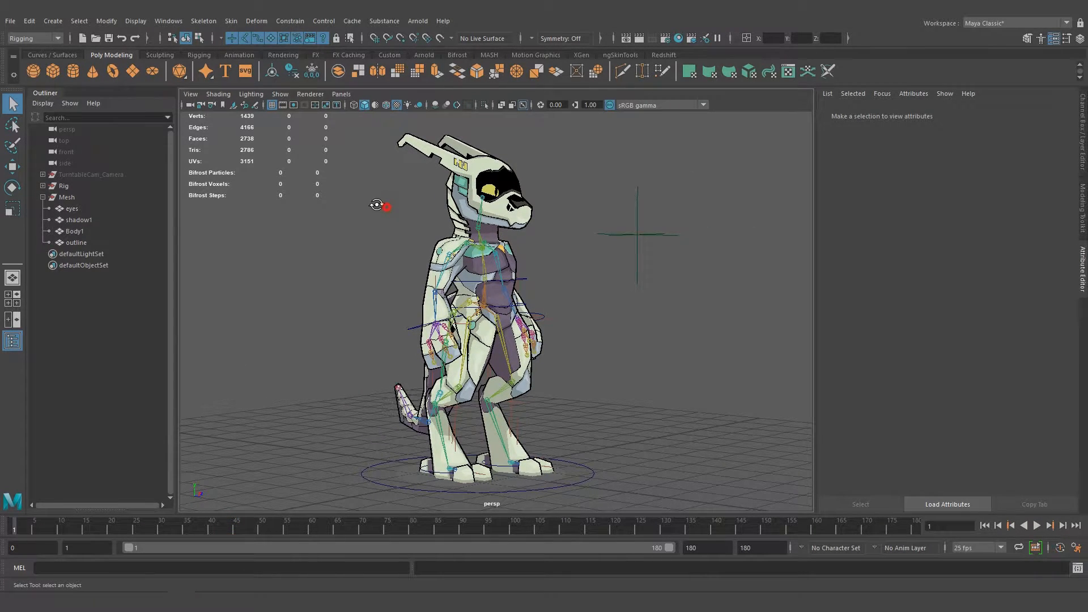
- Copy Body1's skin weights onto the outline mesh via Skin > Copy Skin Weights
drag(381, 207, 398, 198)
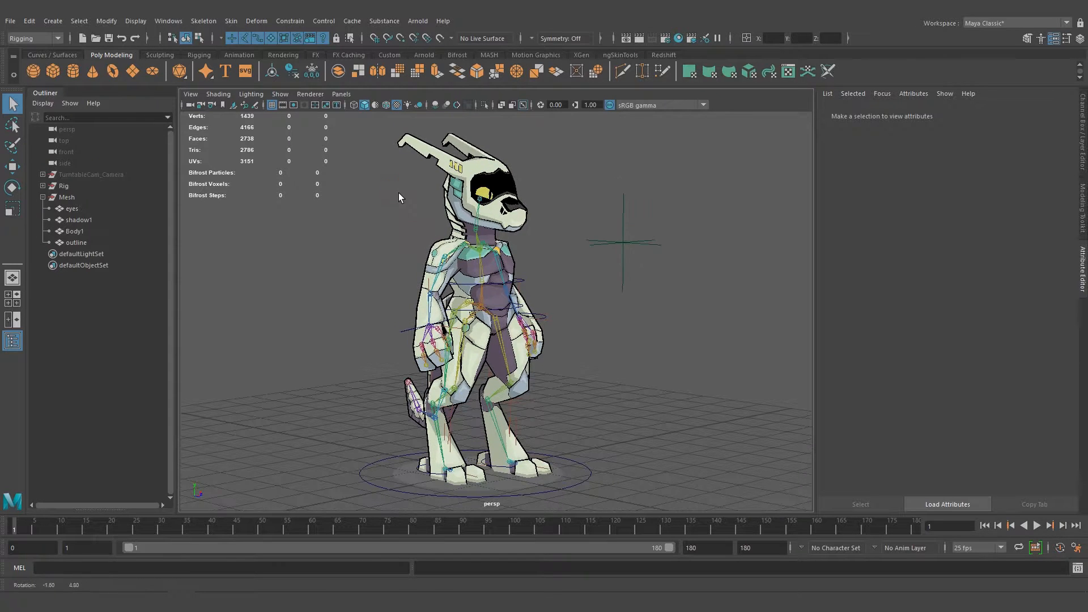
click(74, 230)
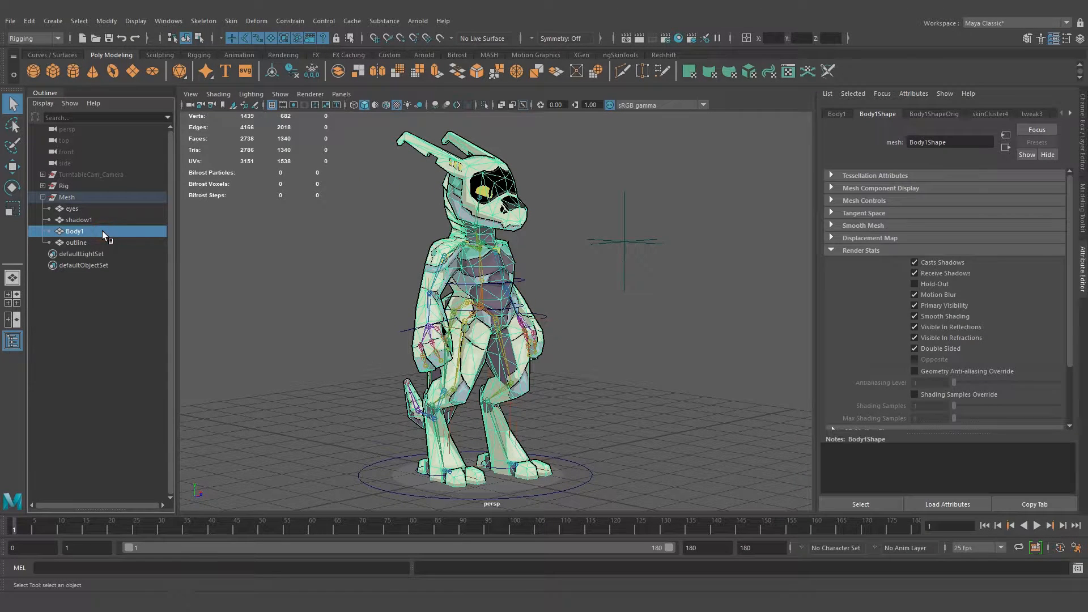
click(76, 242)
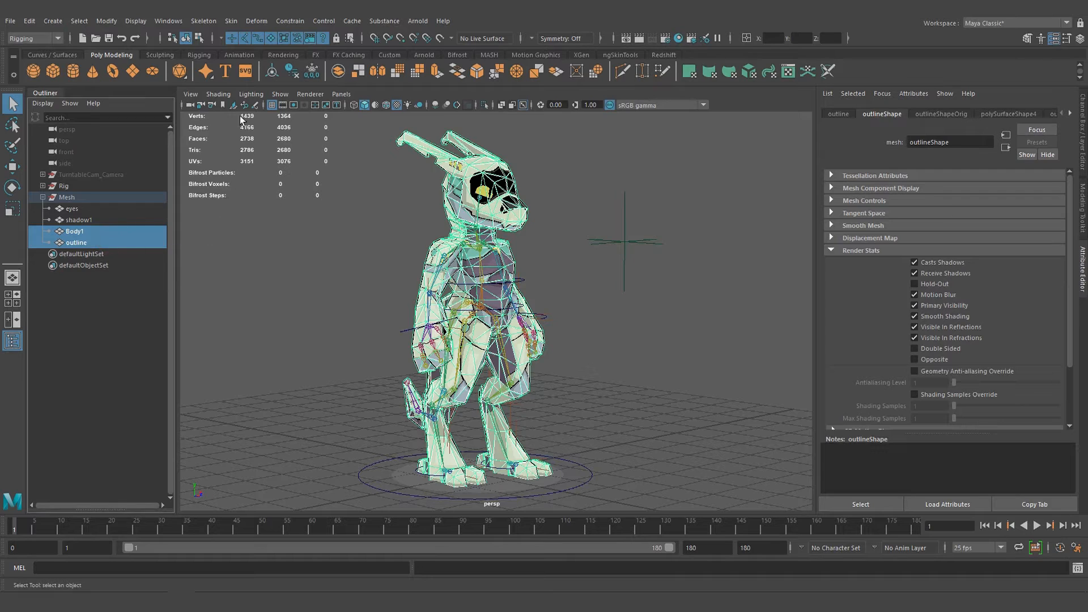
click(230, 21)
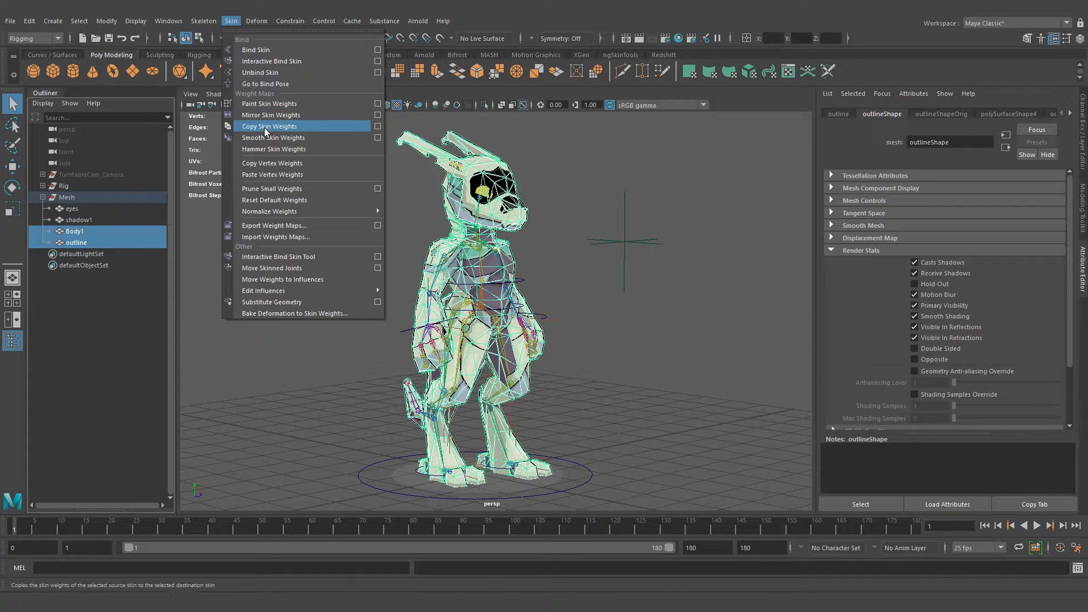
click(269, 125)
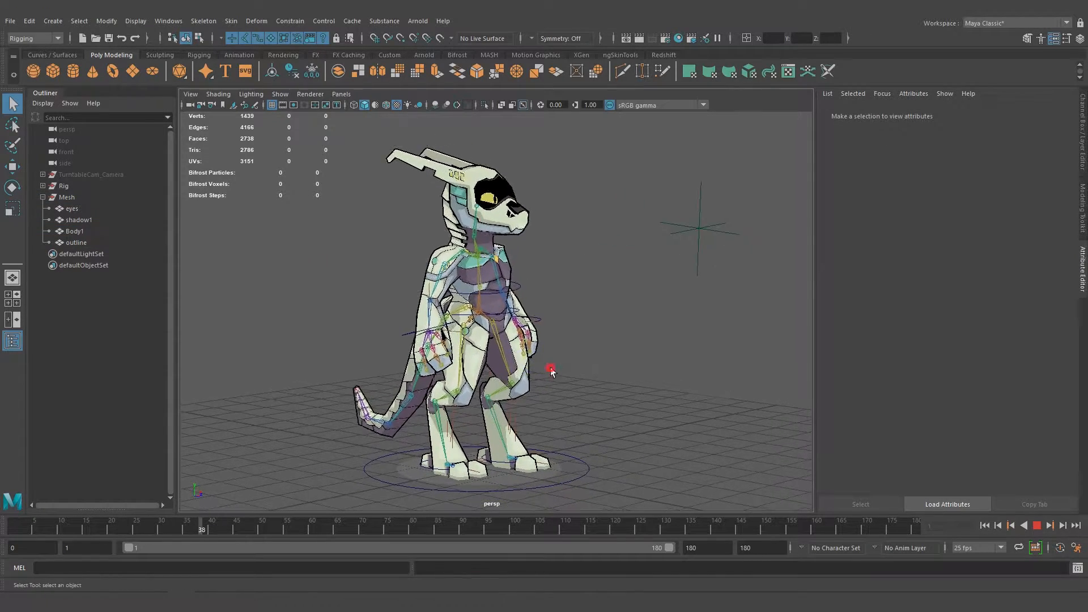
- Select the nurbsCircle root controller at the character's feet to show its keys
drag(551, 371, 563, 372)
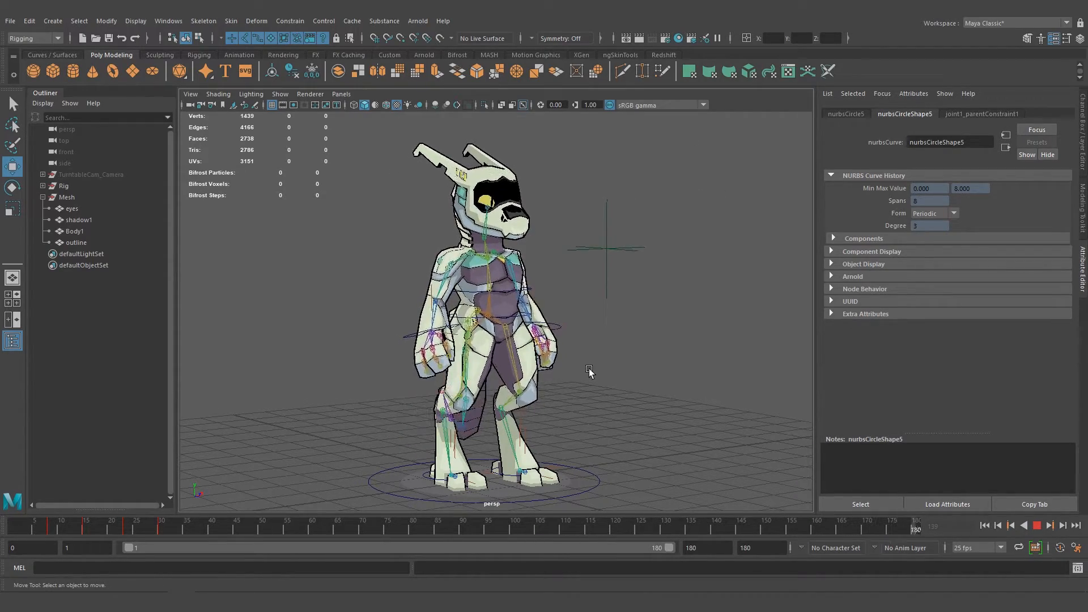
- Play the finished animation and let it loop with the outline tracking the body
click(271, 522)
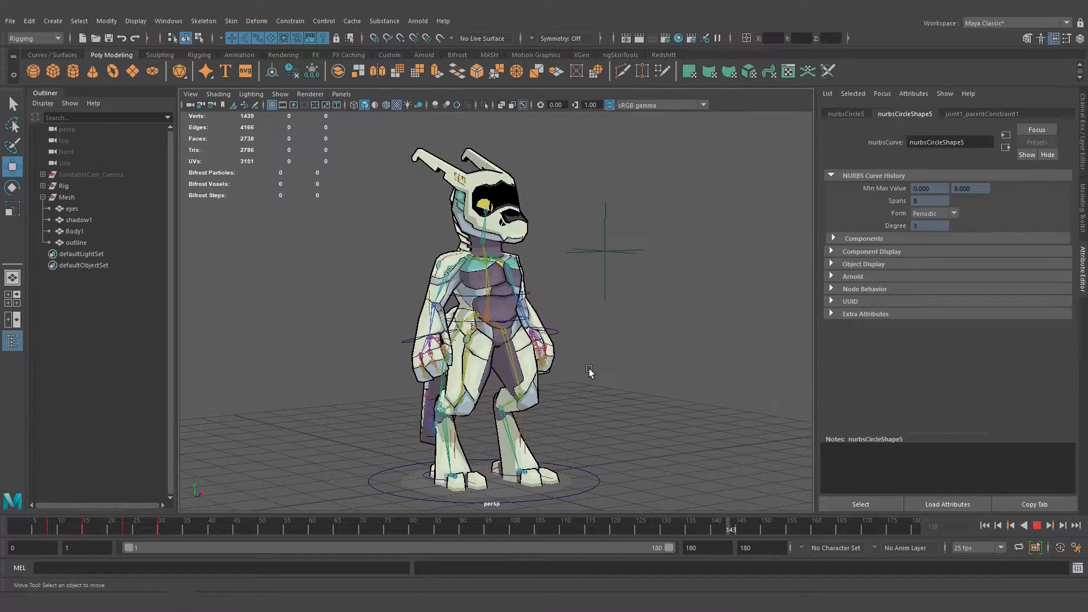
click(79, 533)
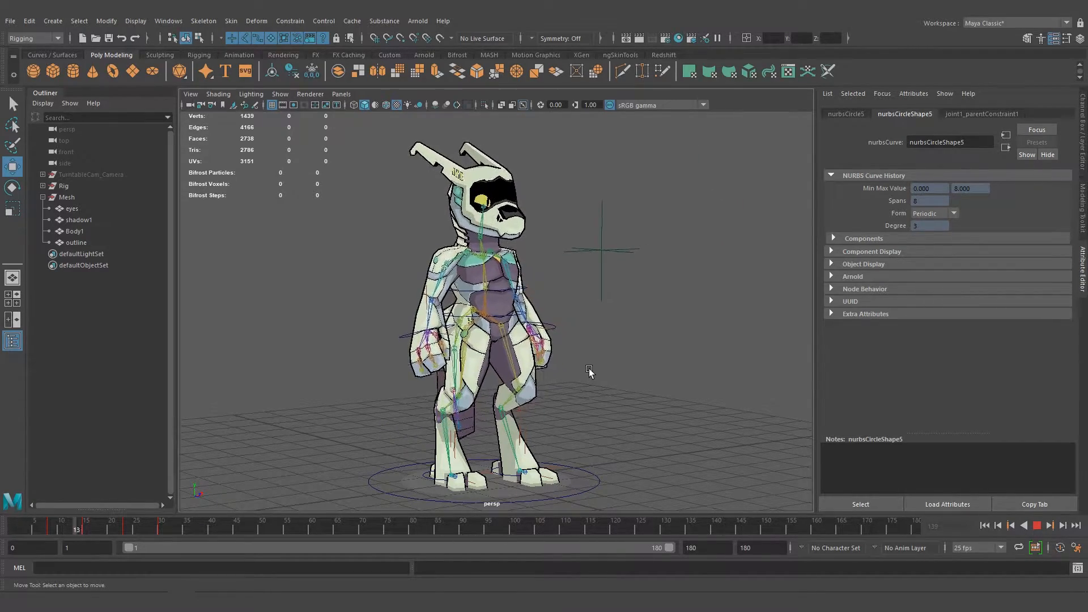
click(342, 537)
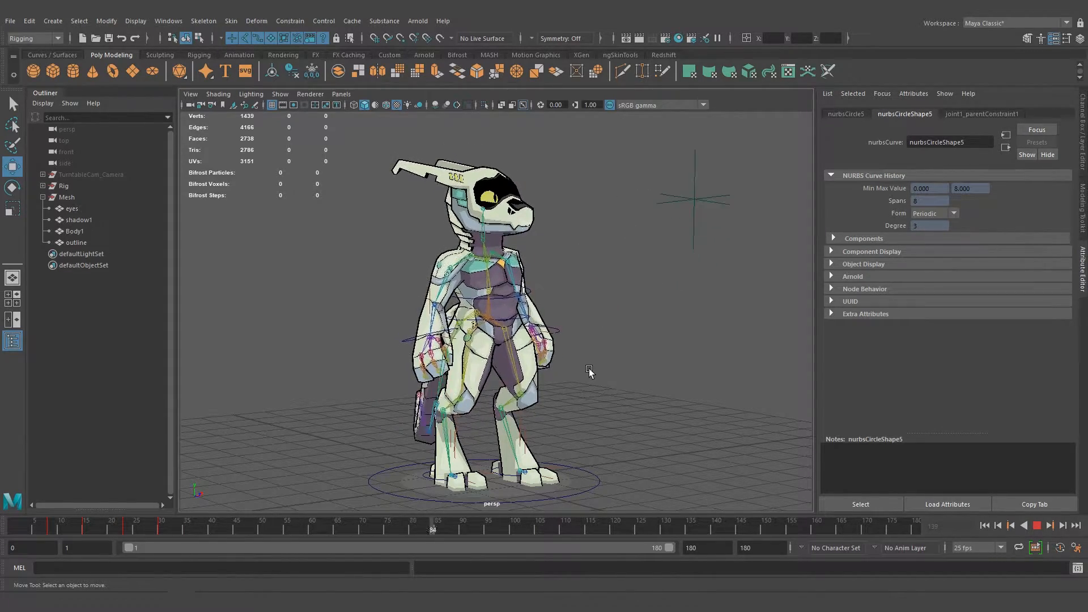
click(690, 523)
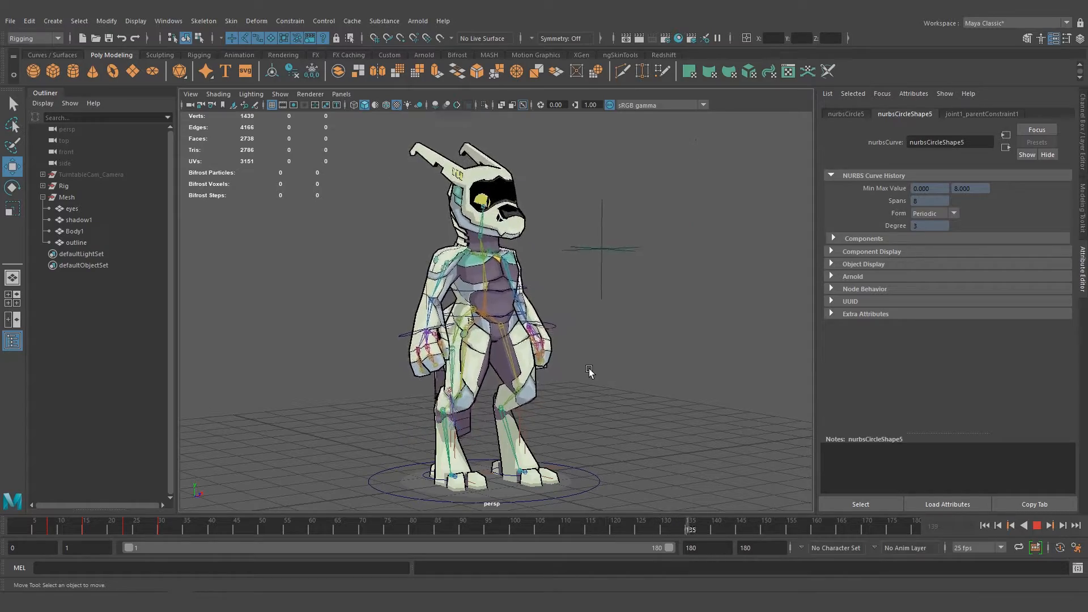